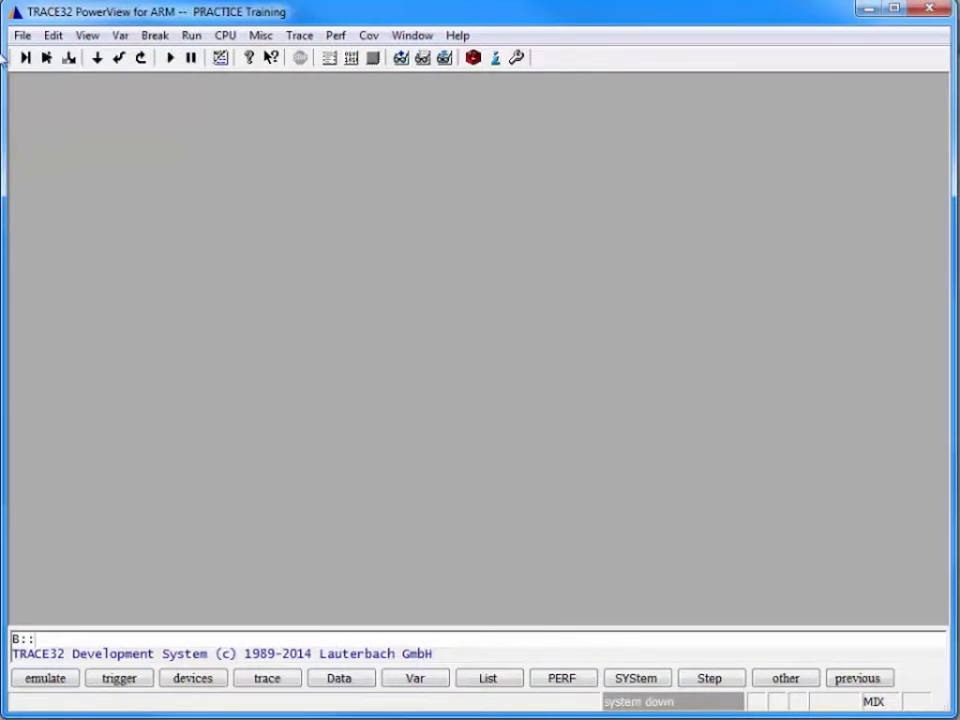
Step: Browse T32\demo\training\practice and load script_conditional_execution_and_functions.cmm into the PLIST debugger
left_click(16, 36)
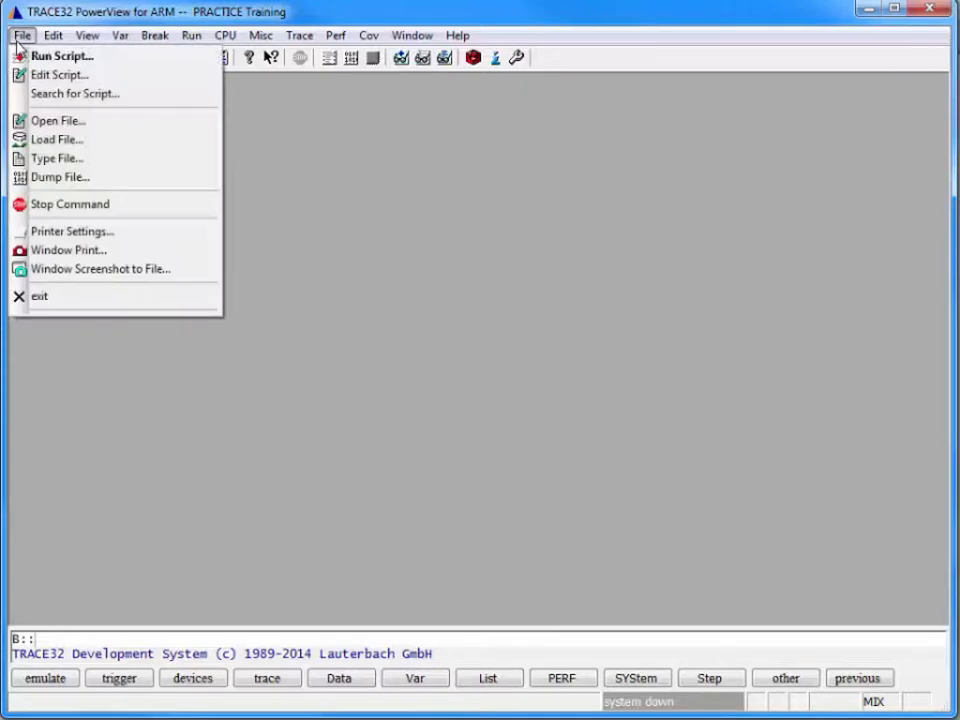
mouse_move(58, 76)
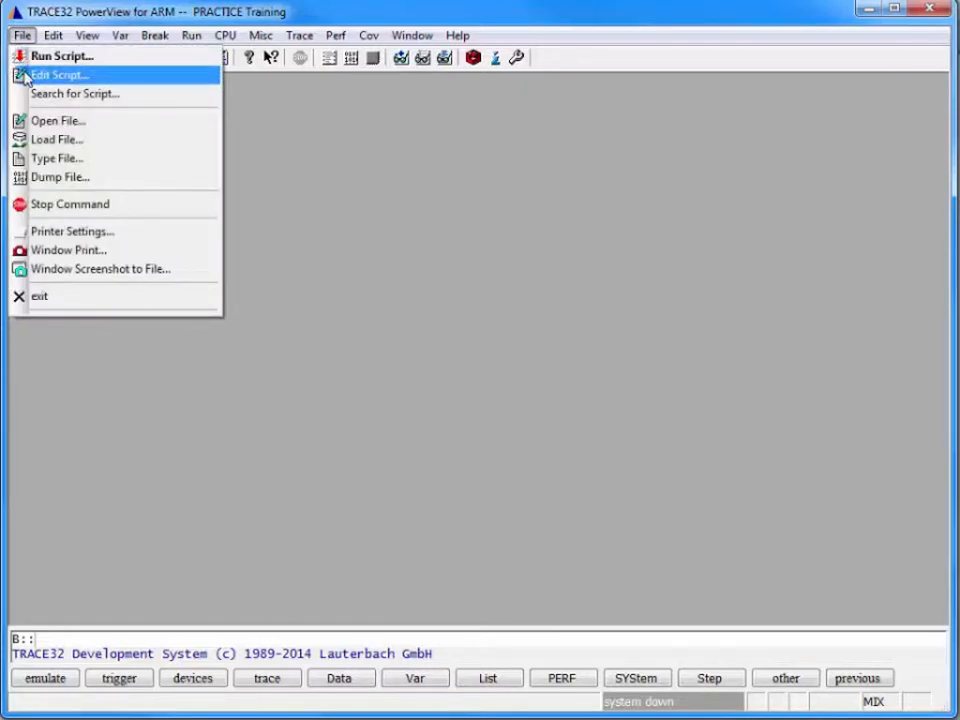
left_click(62, 76)
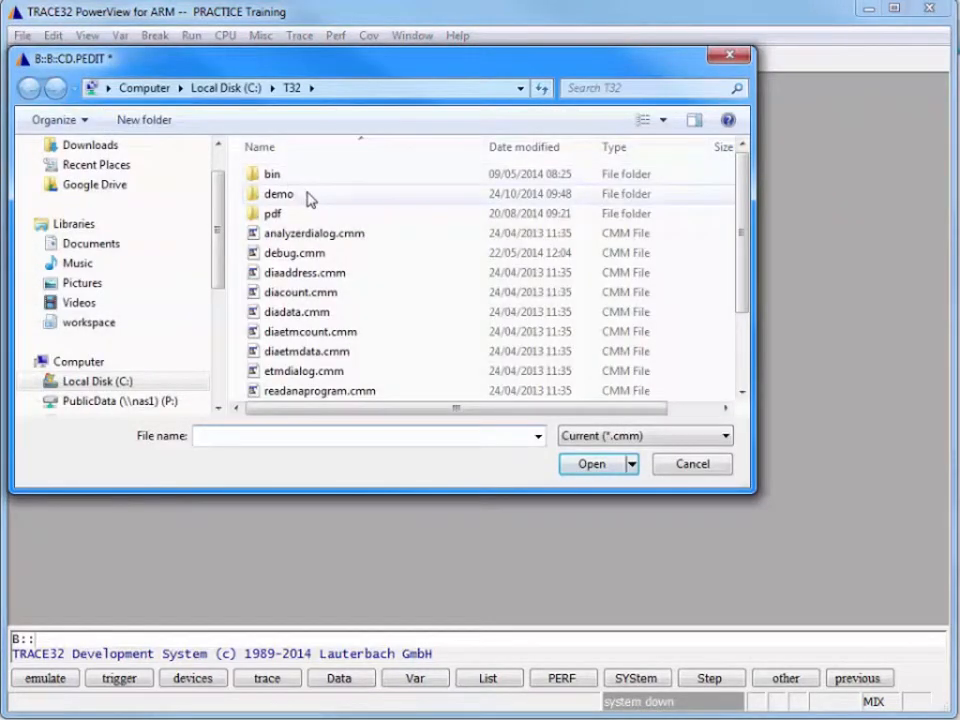
double_click(278, 192)
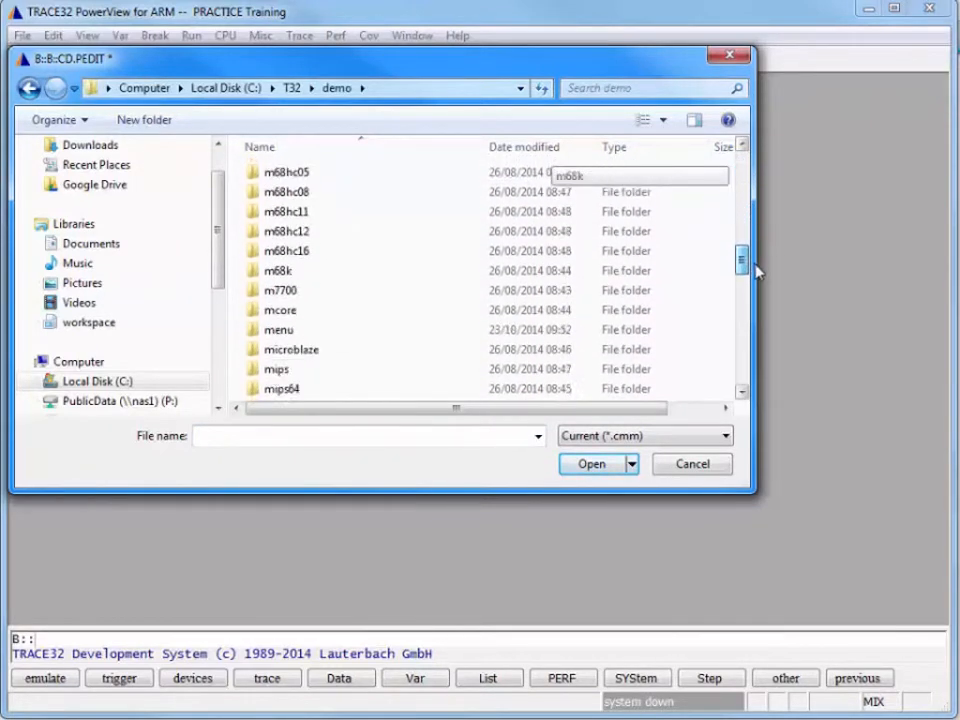
scroll("down", 3)
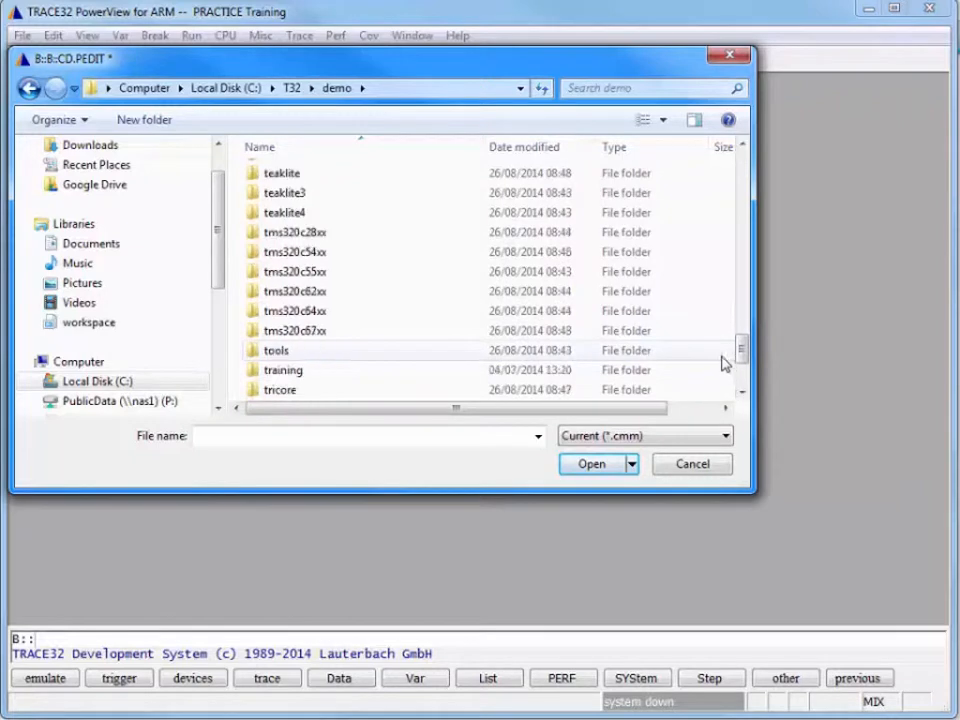
double_click(282, 370)
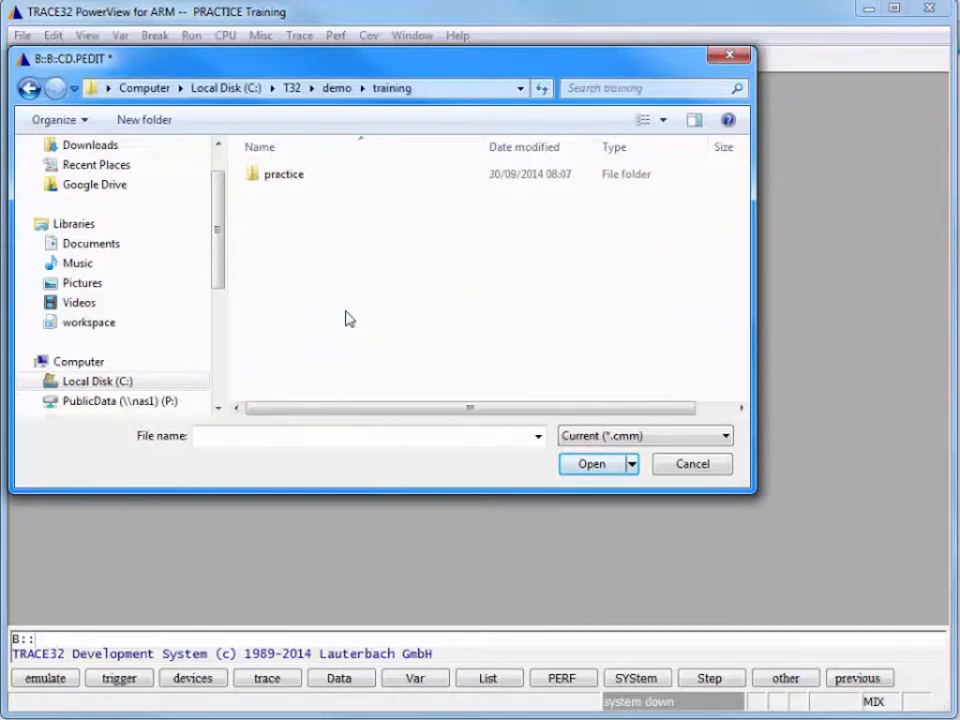
double_click(284, 172)
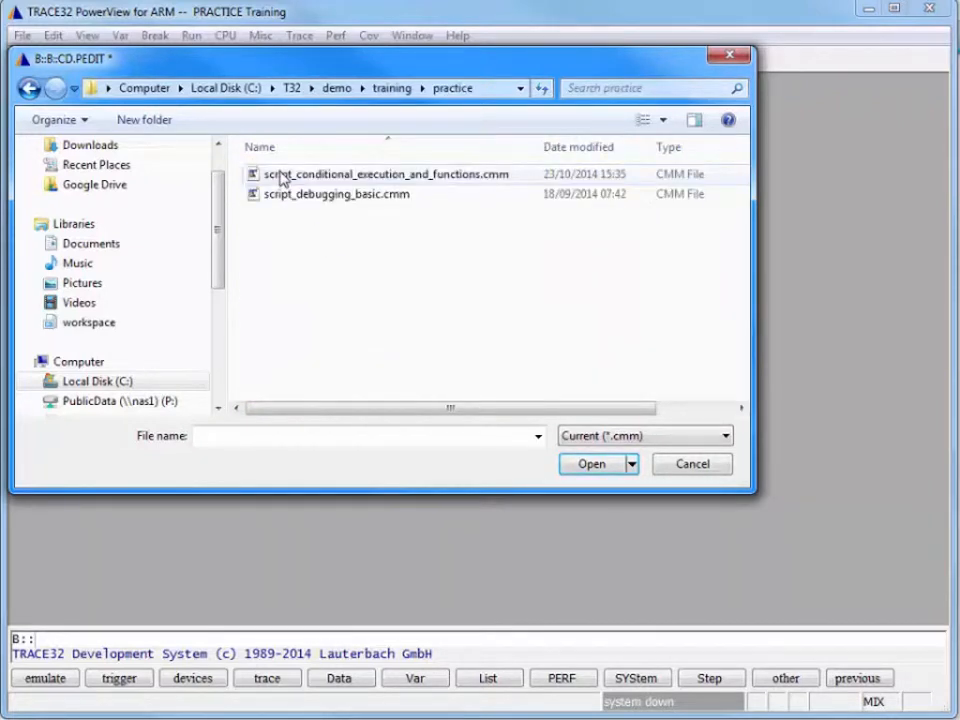
left_click(384, 174)
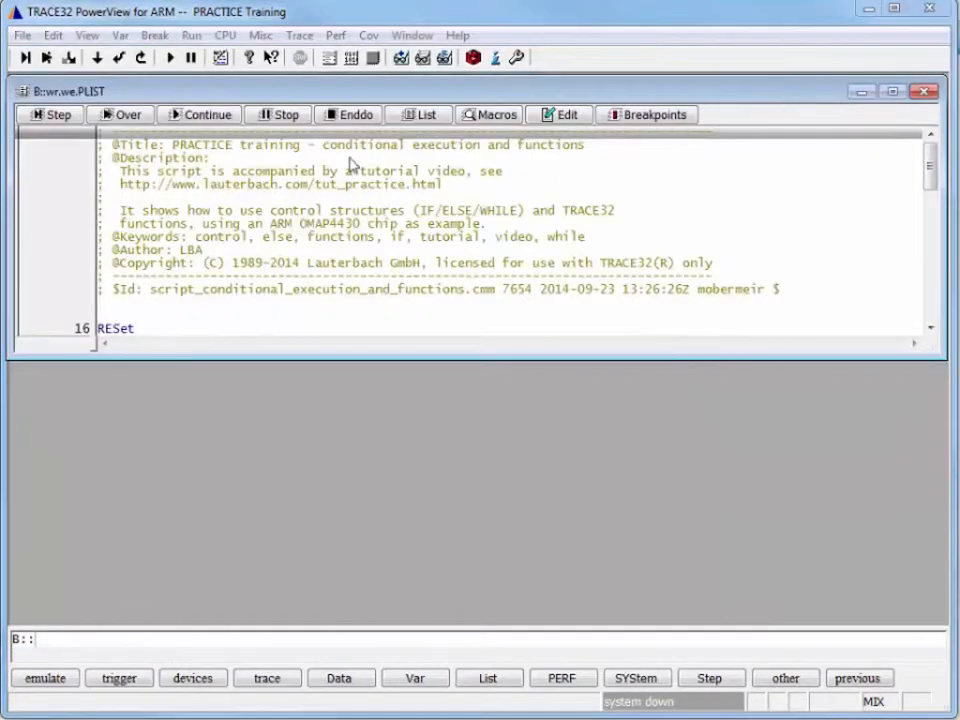
Step: Step through RESet, SYStem.CPU, SYStem.Up, Data.LOAD.Elf sieve_arm.elf, WinPOS and List.auto
left_click(52, 114)
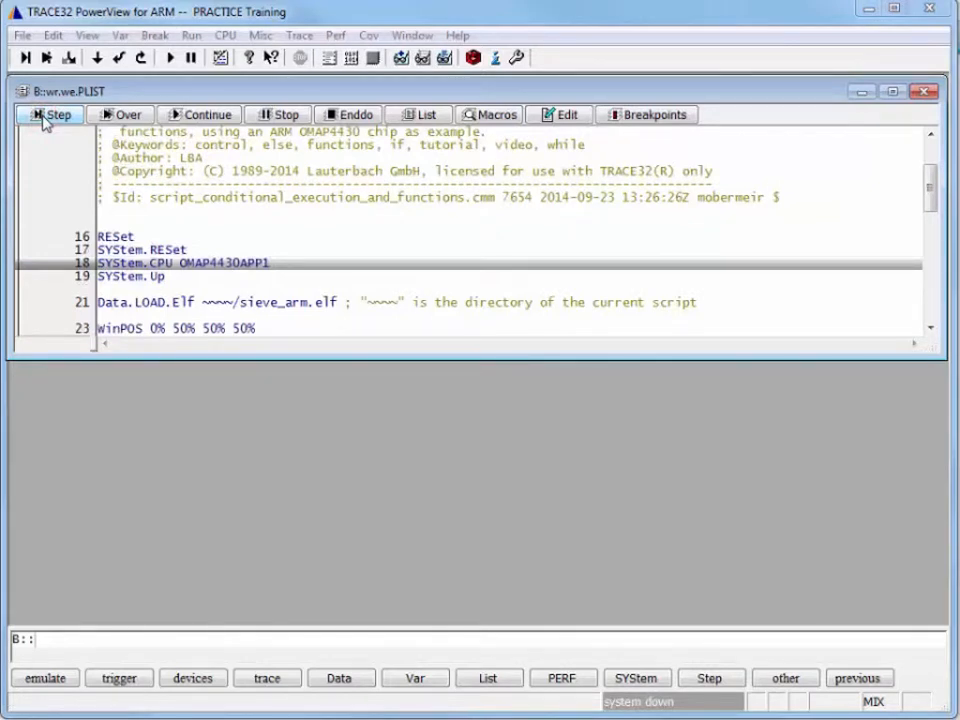
left_click(50, 114)
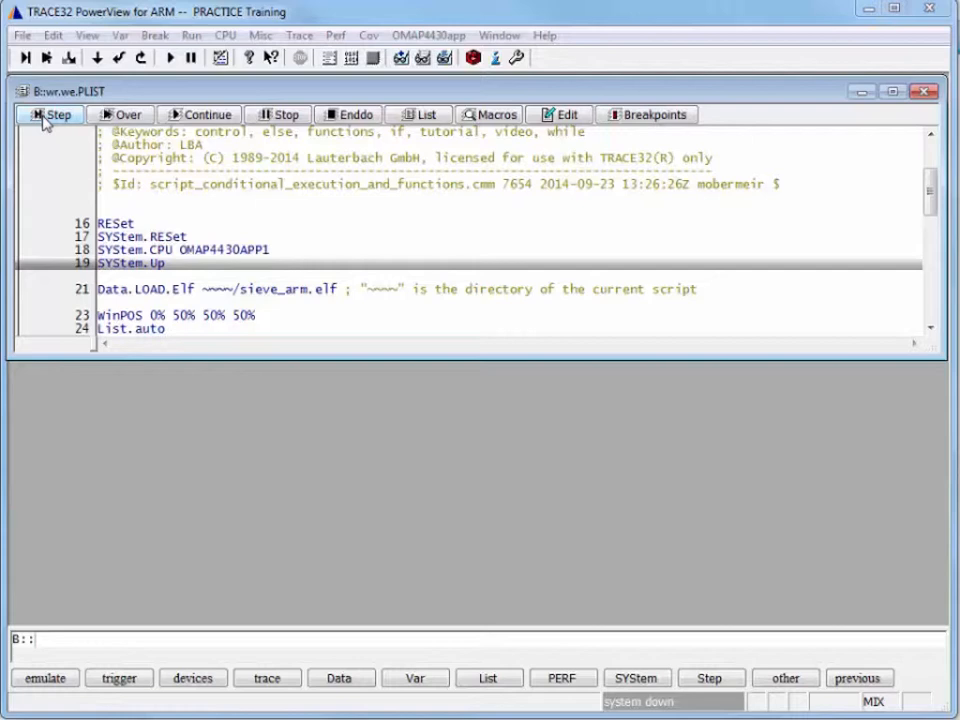
left_click(52, 114)
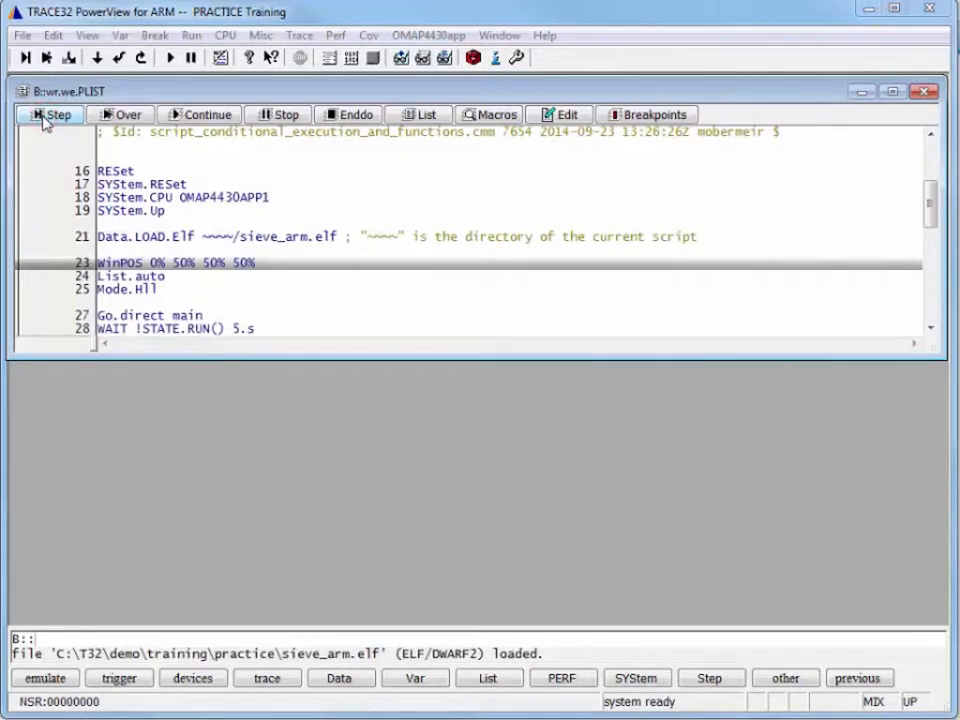
left_click(48, 114)
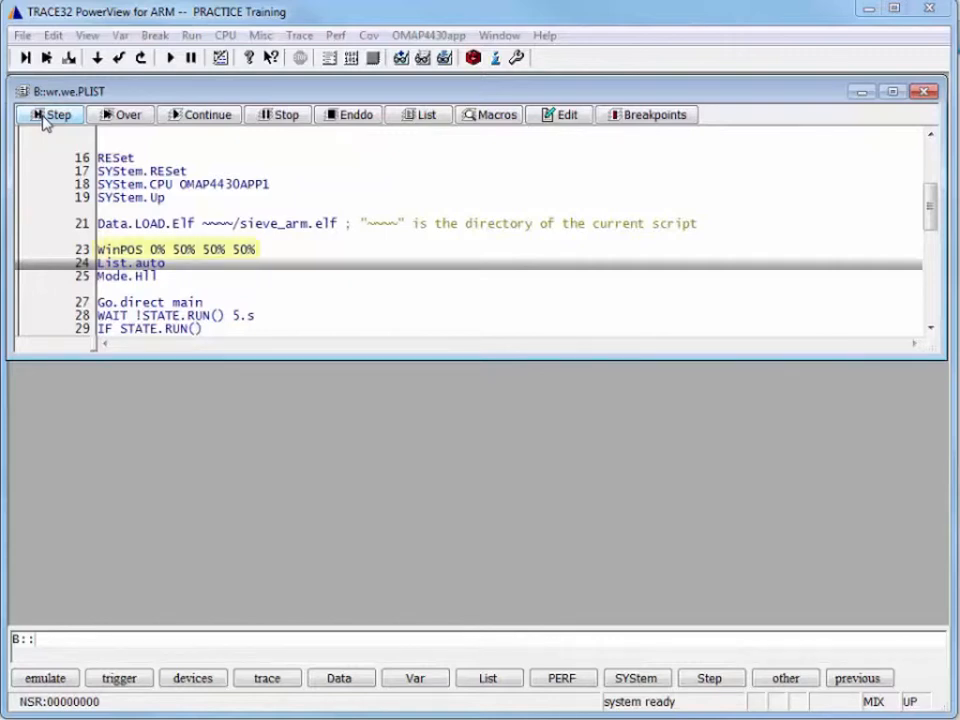
left_click(48, 114)
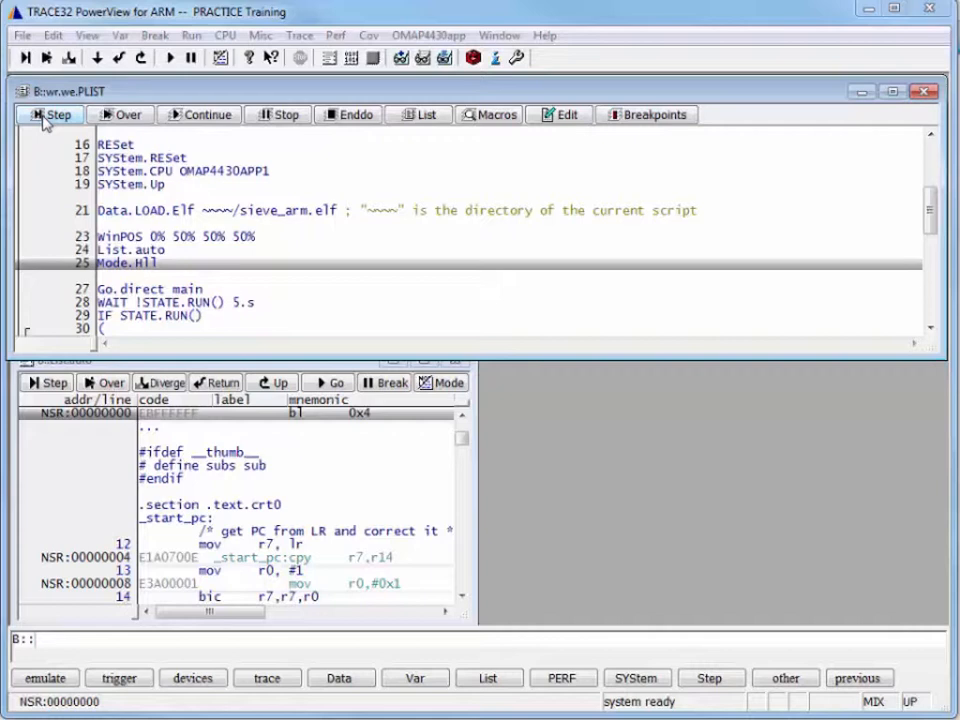
Step: Step over Mode.Hll, then Go.direct main so the target halts at main's breakpoint
left_click(52, 114)
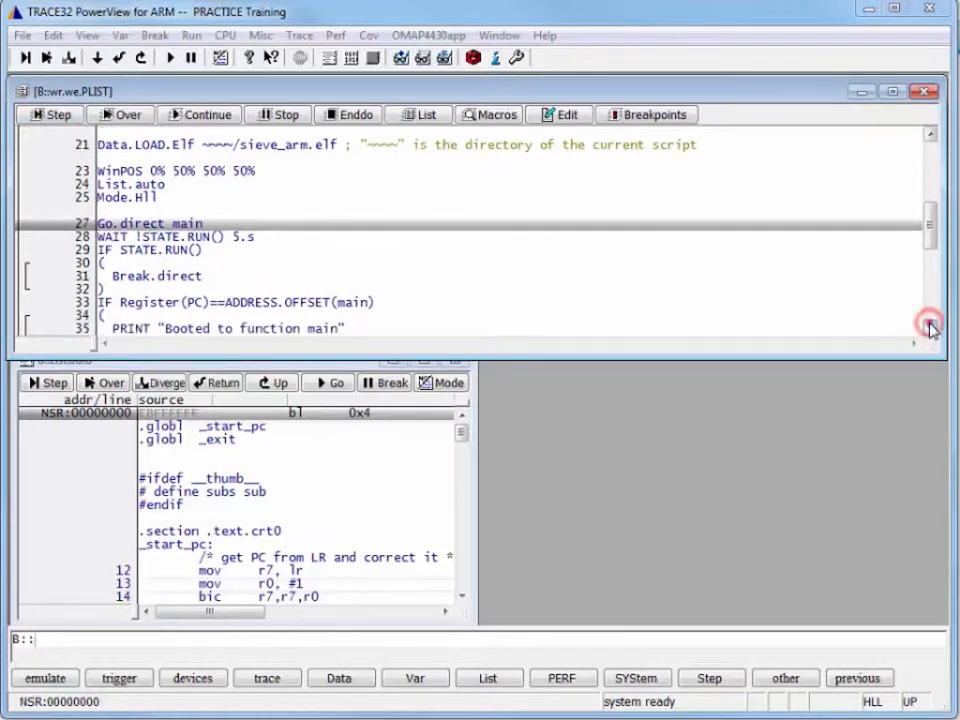
scroll("down", 3)
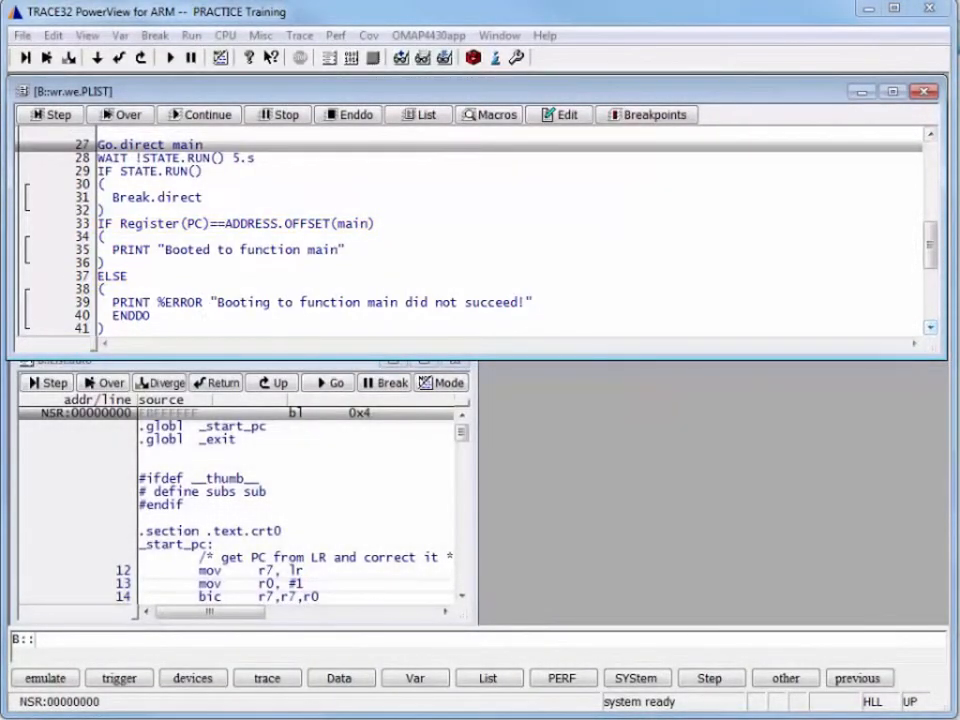
left_click(50, 114)
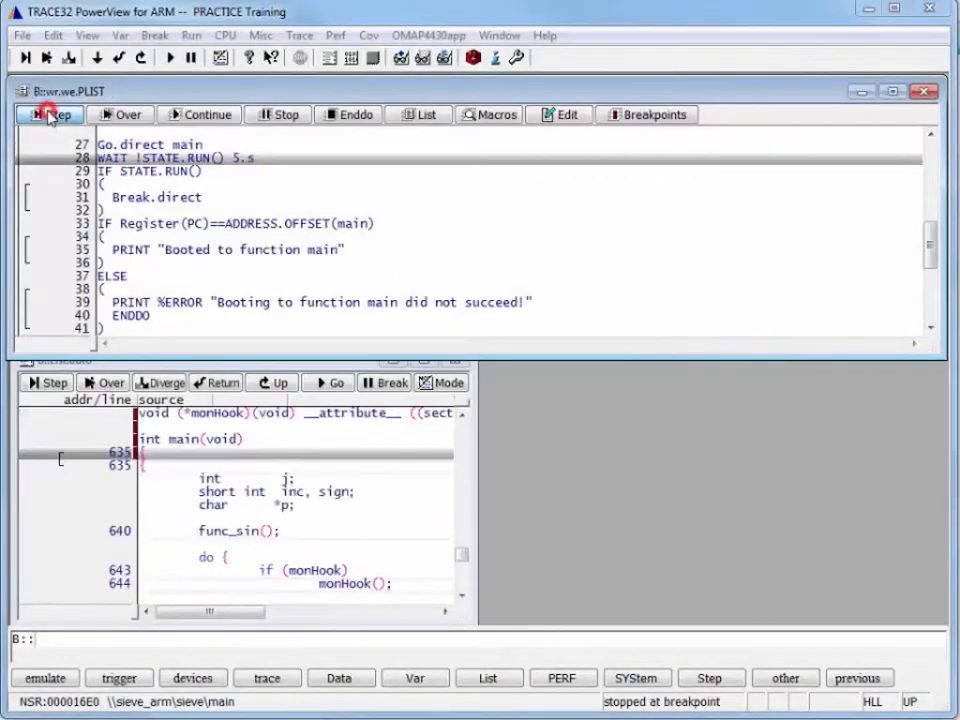
Step: Show the listing in mixed mode and step over WAIT and the IF STATE.RUN() condition
left_click(48, 114)
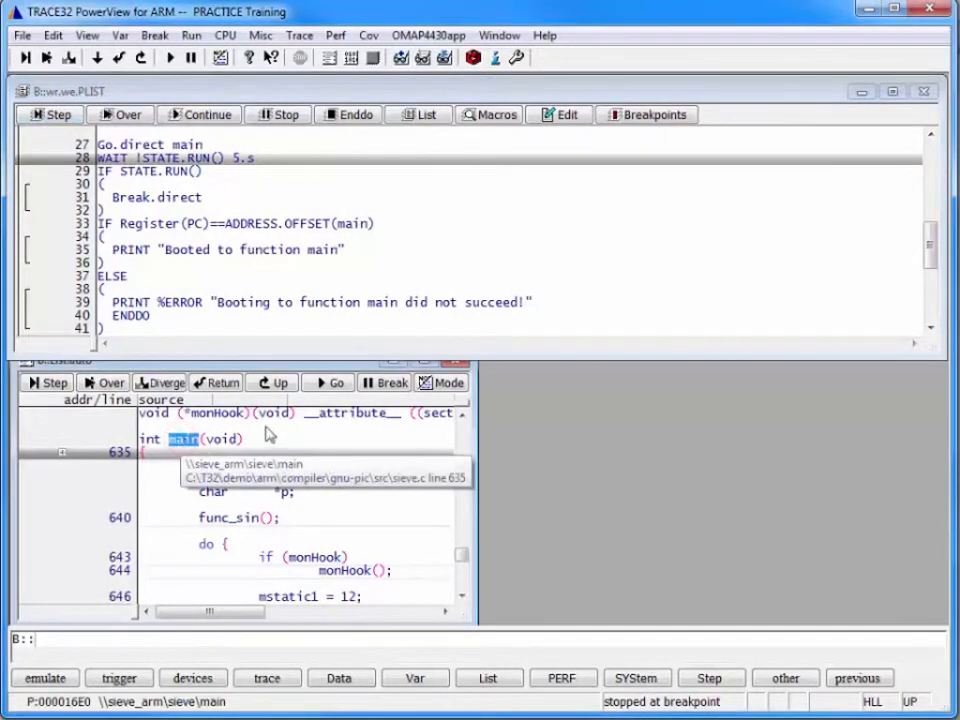
left_click(440, 382)
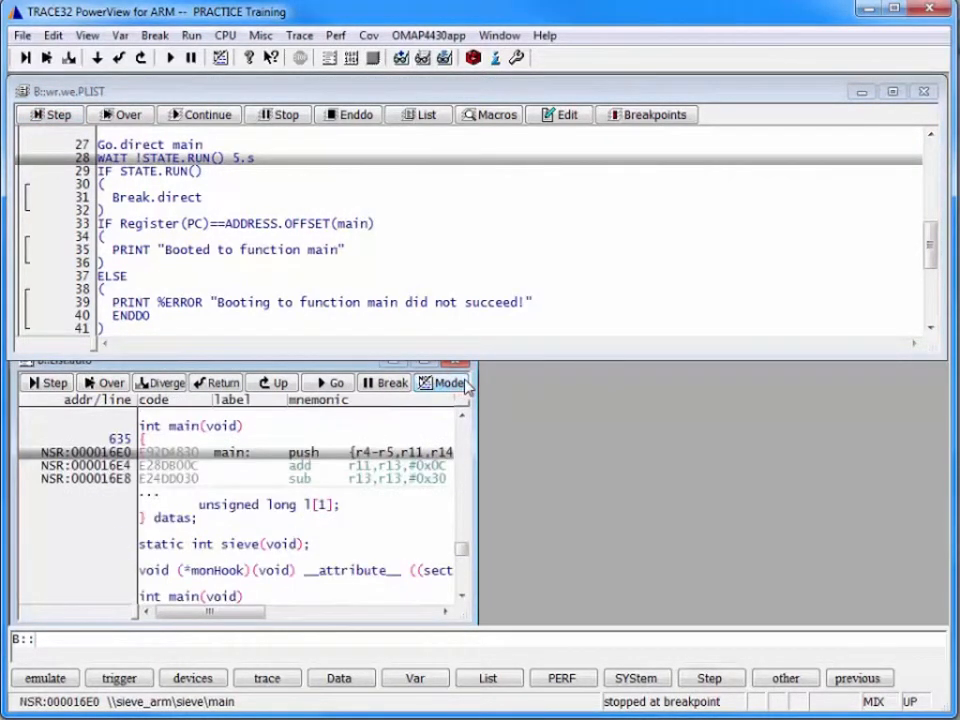
mouse_move(462, 432)
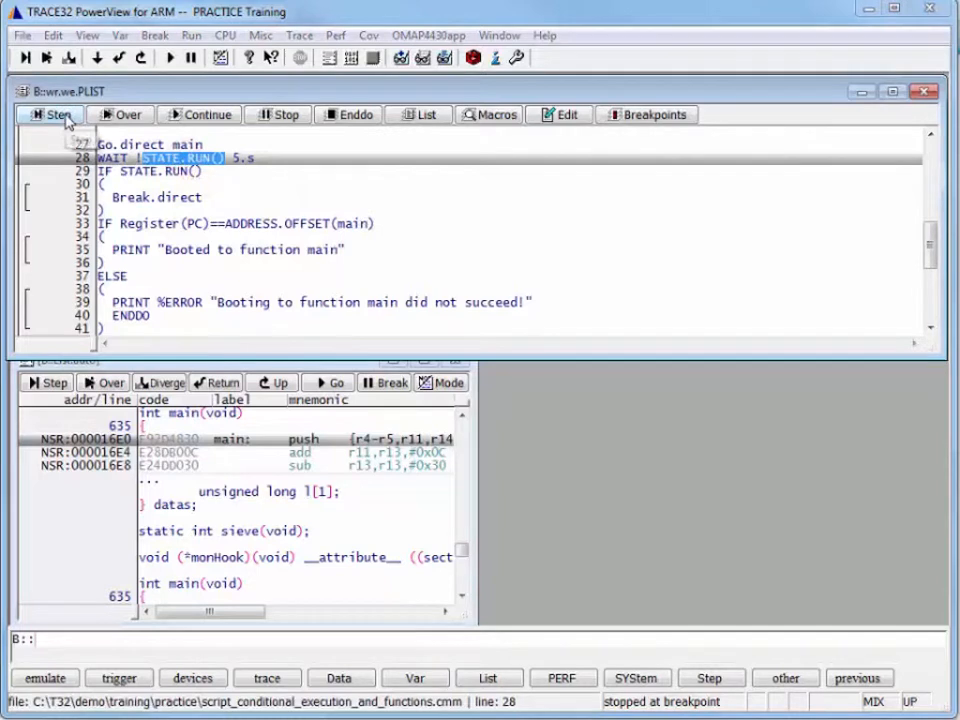
left_click(54, 114)
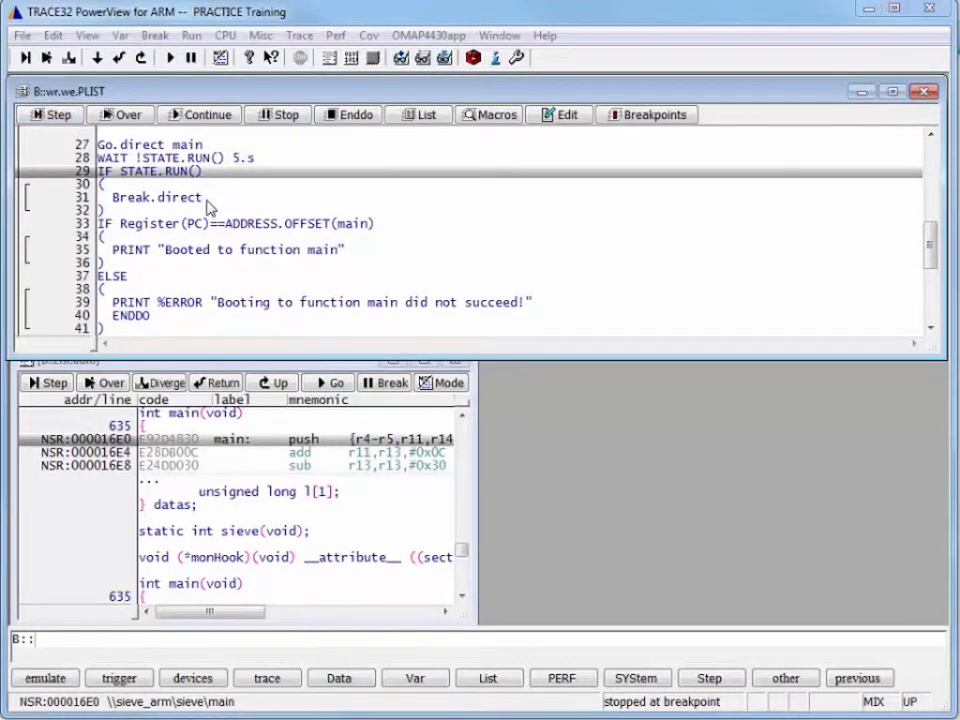
mouse_move(148, 208)
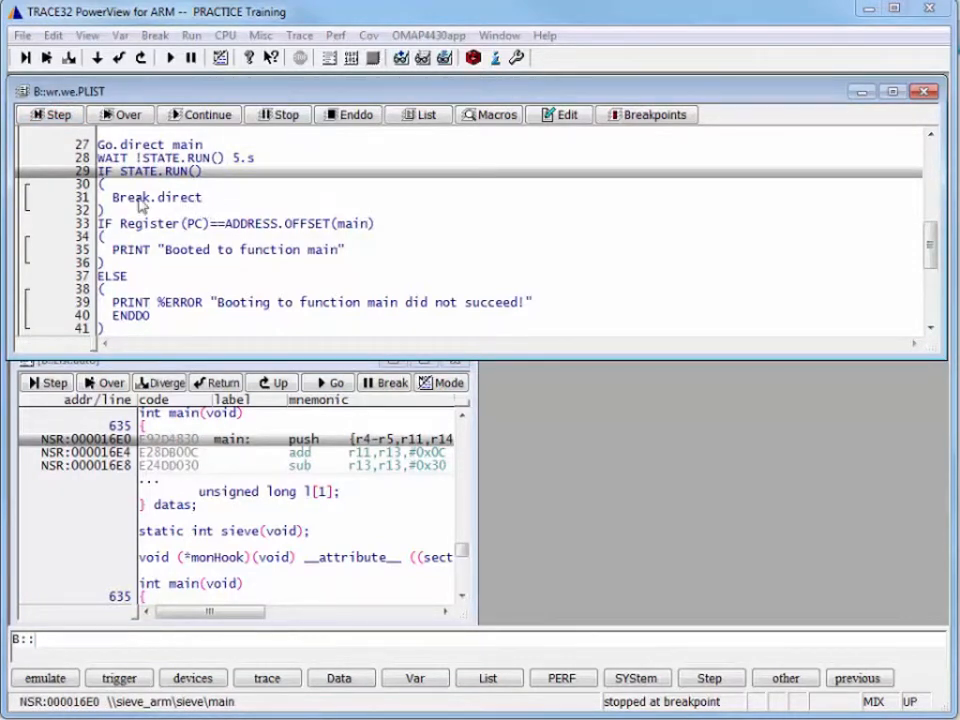
left_click(48, 114)
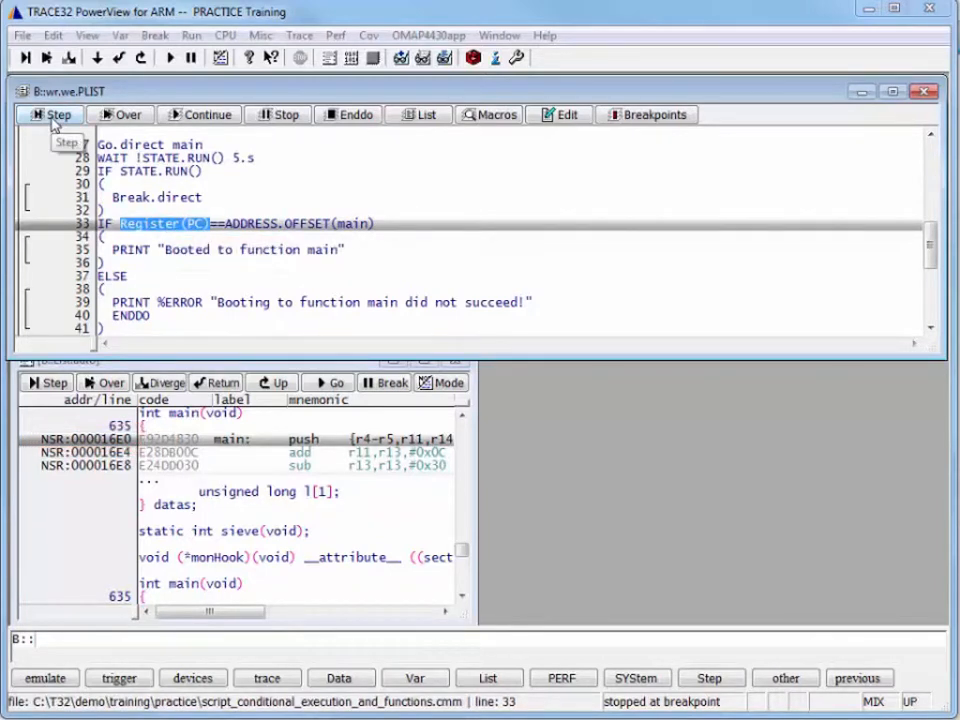
Step: Check ADDRESS.OFFSET(main) is 0x16E0 in the PC condition and step past the IF/ELSE block
left_click(52, 114)
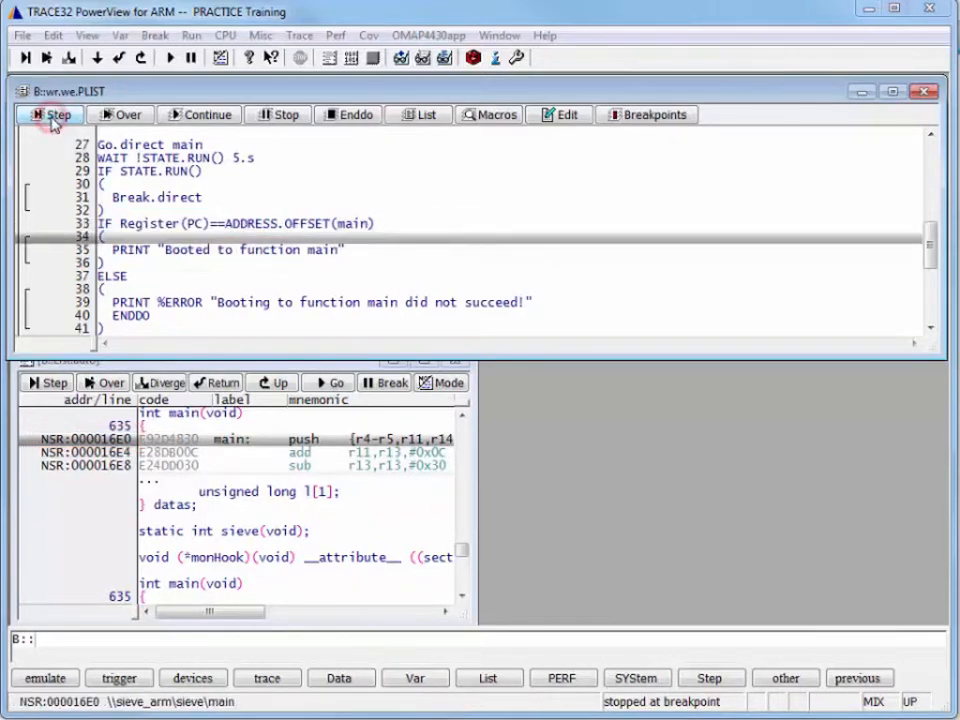
double_click(352, 224)
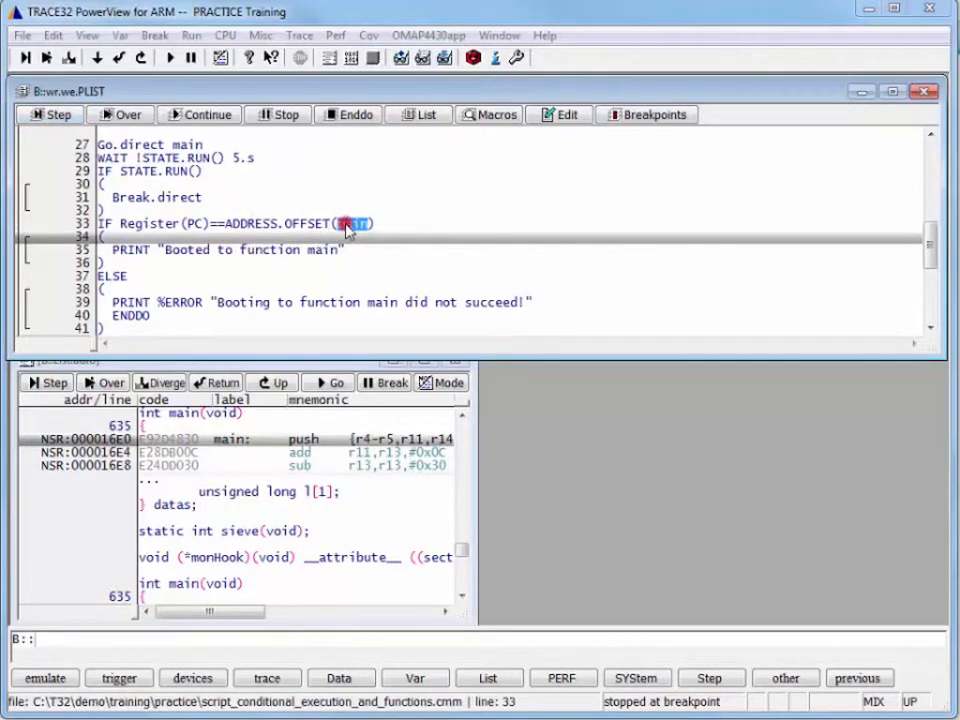
mouse_move(350, 226)
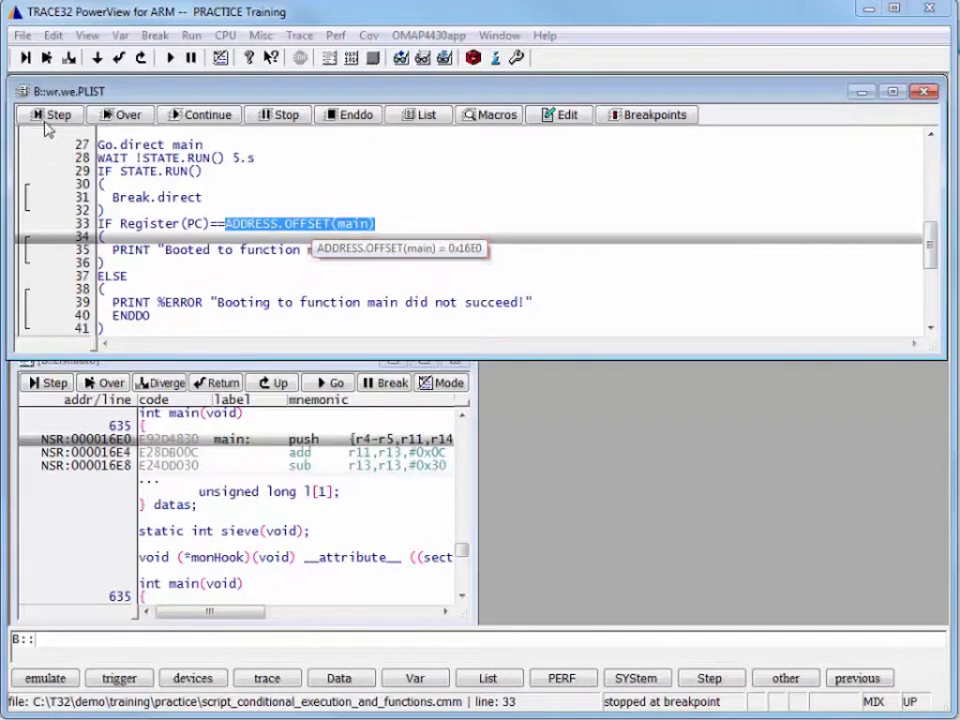
left_click(52, 114)
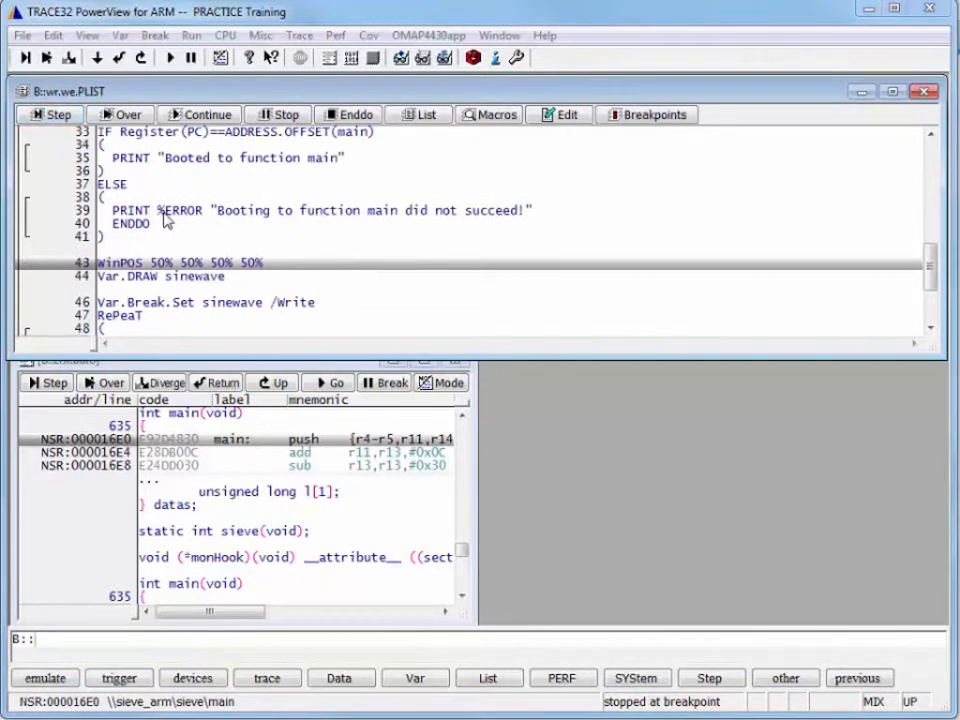
Step: Step over WinPOS and Var.DRAW sinewave so the sinewave plot appears beside the listing
double_click(180, 210)
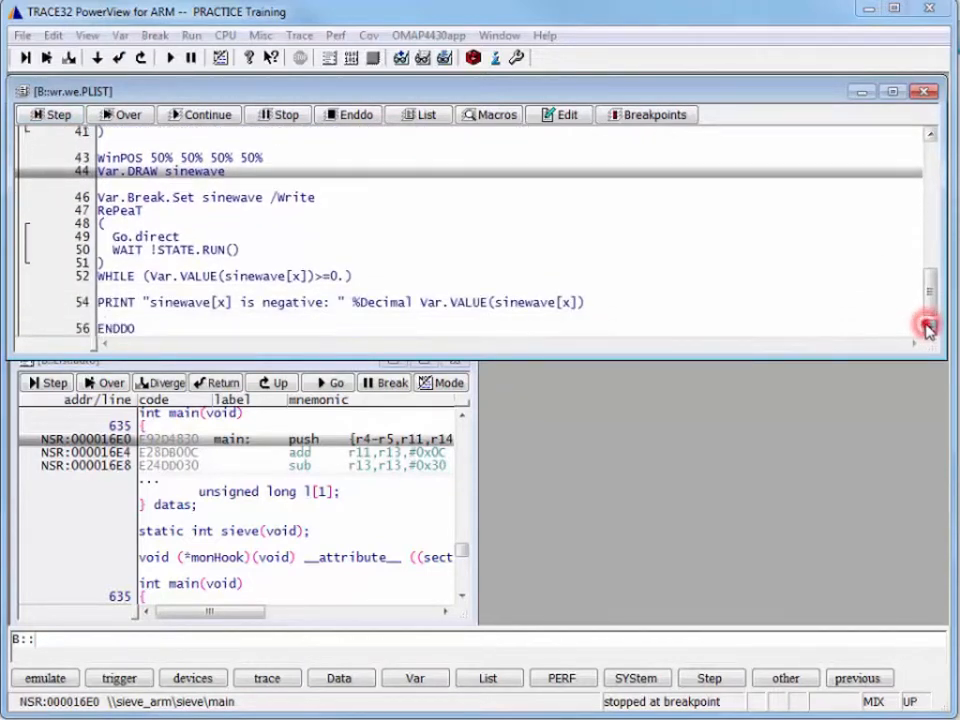
scroll("down", 3)
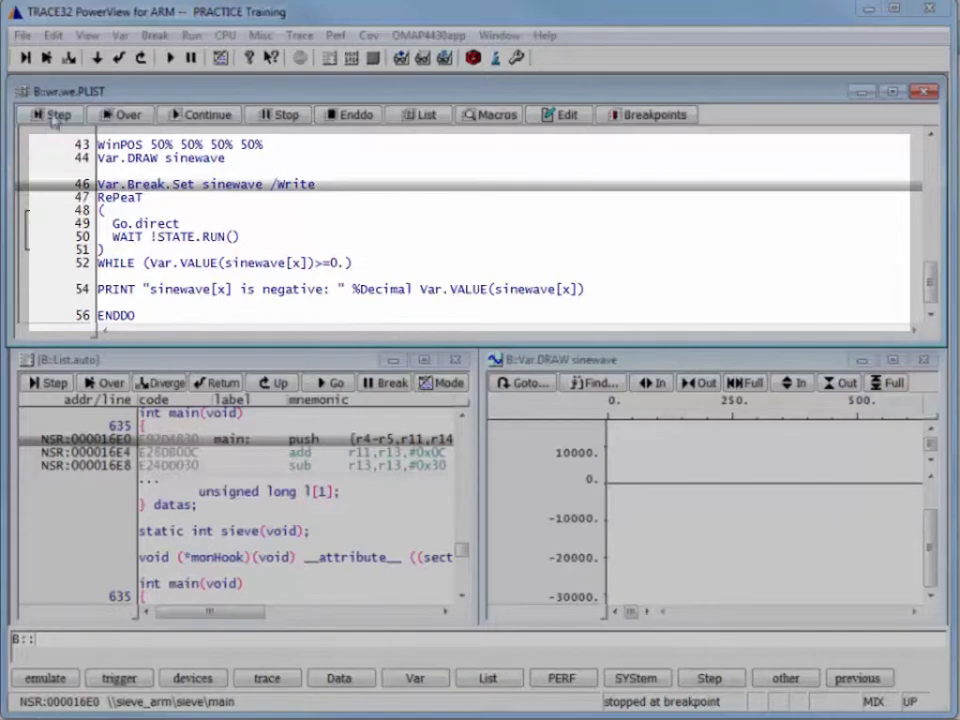
mouse_move(52, 114)
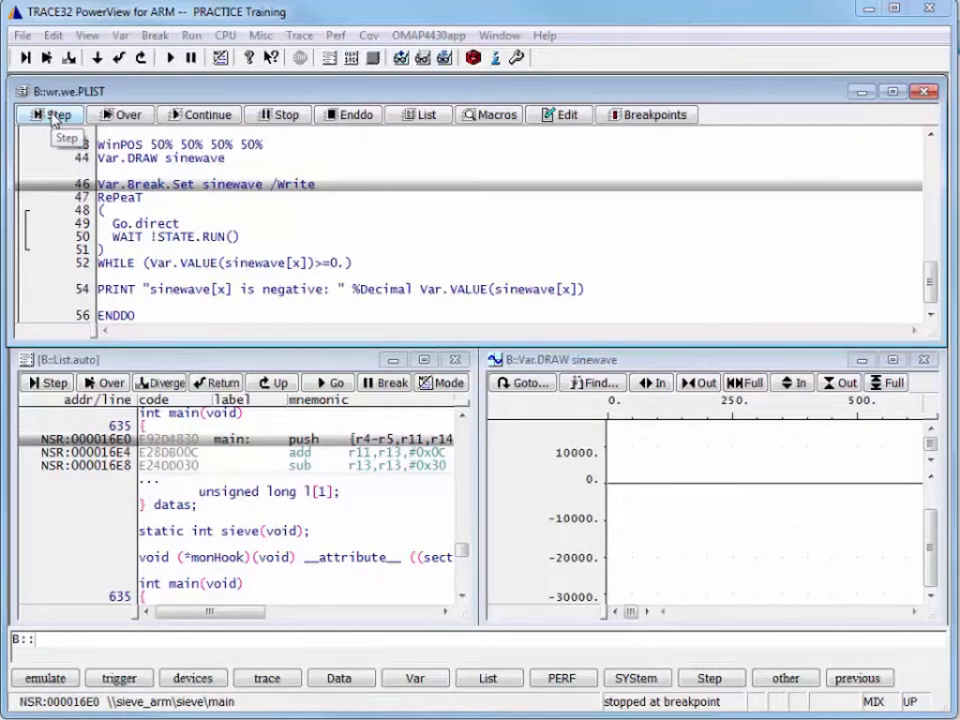
Step: Set Var.Break.Set sinewave /Write, enter RePeaT and run Go.direct until the target halts in func_sin
double_click(296, 184)
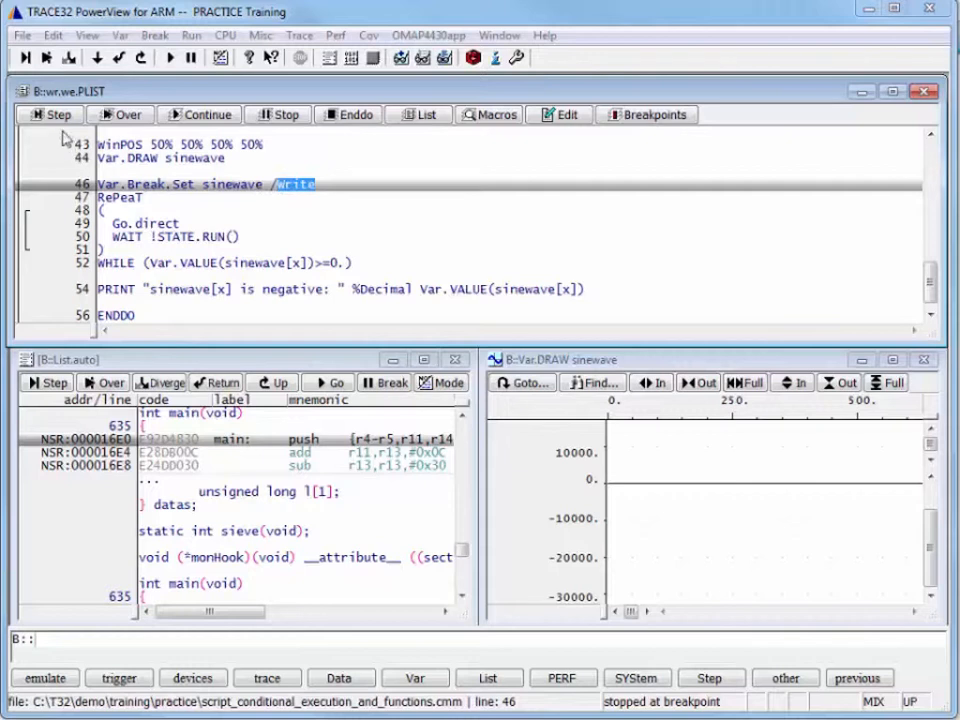
left_click(54, 114)
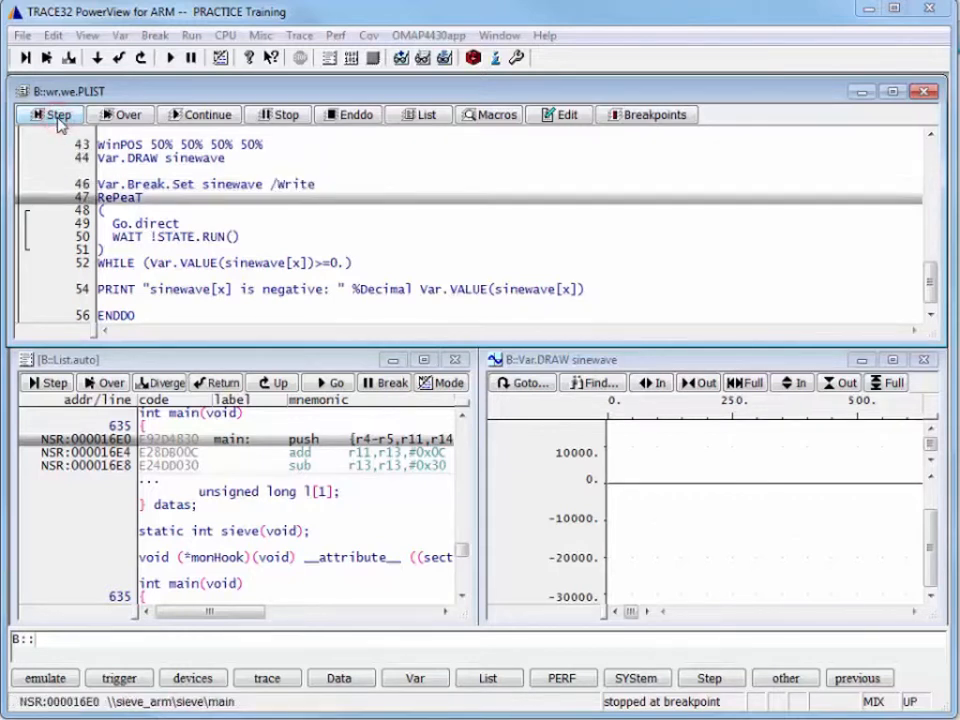
left_click(54, 114)
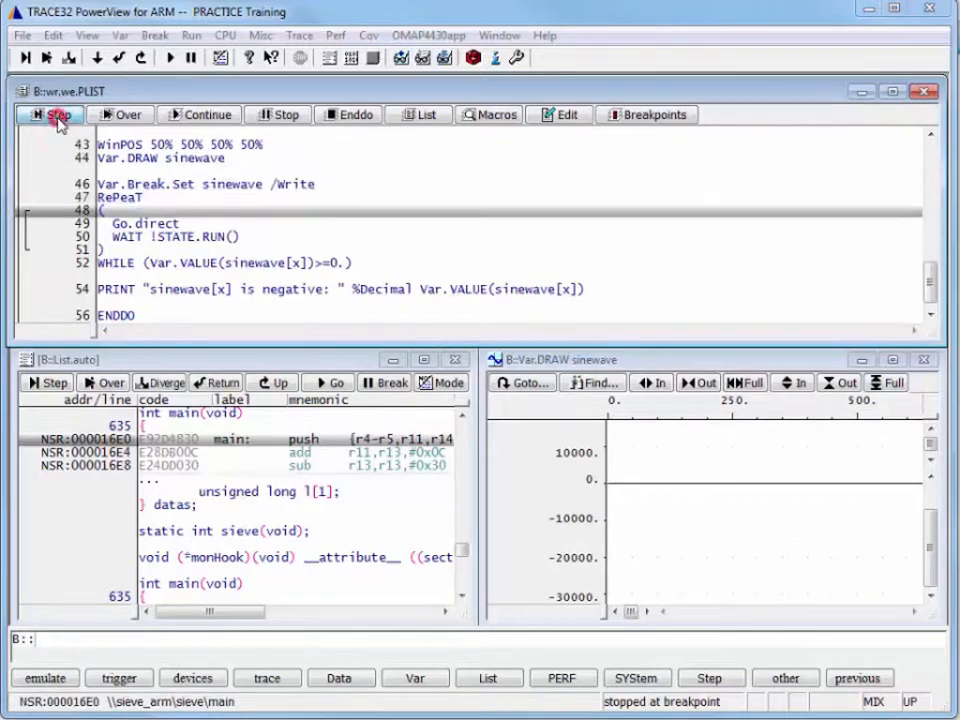
left_click(54, 114)
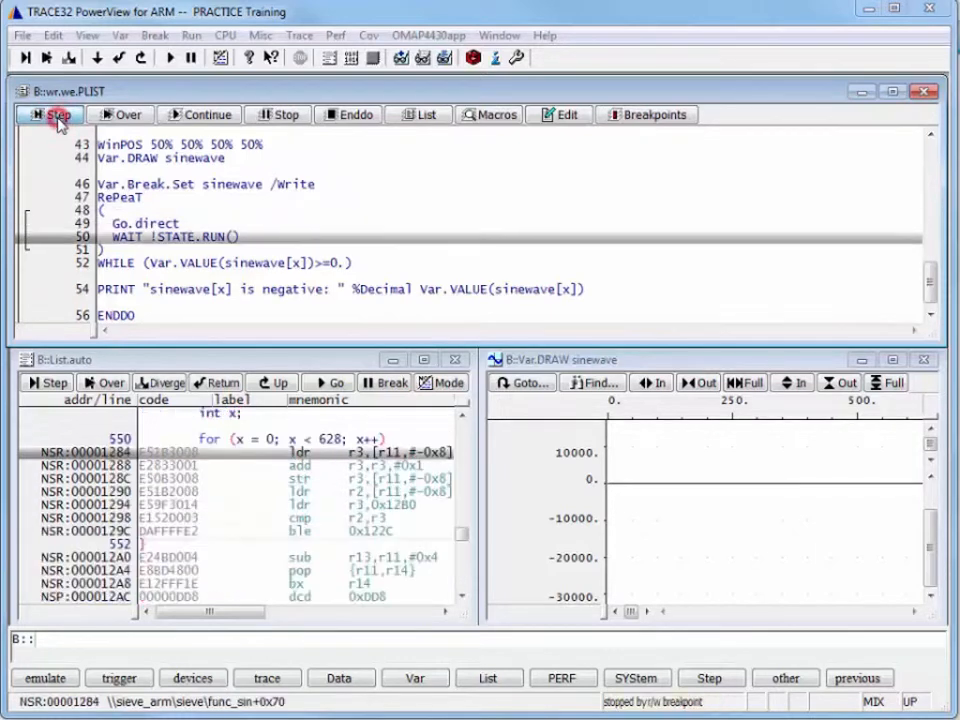
left_click(54, 114)
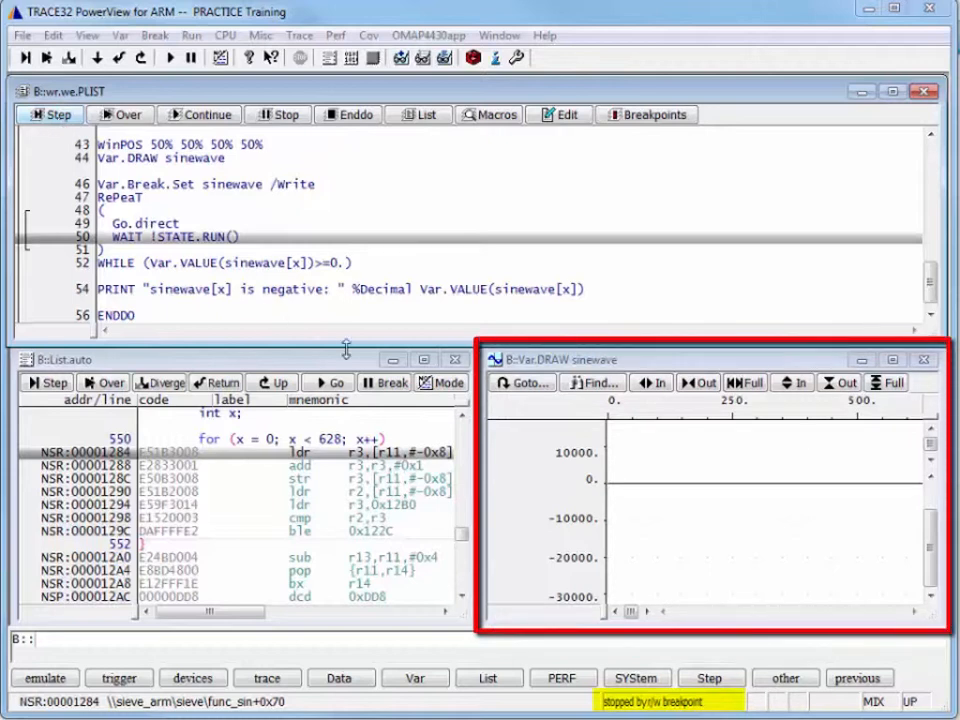
Step: Step over WAIT and the WHILE condition back to the top of the loop
left_click(44, 114)
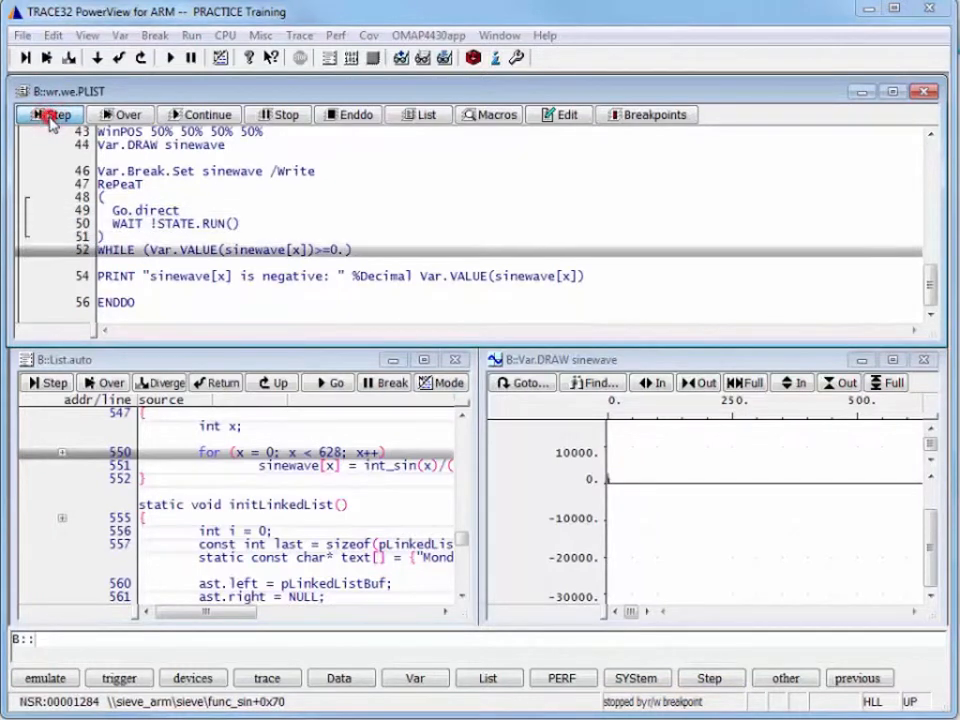
left_click(48, 114)
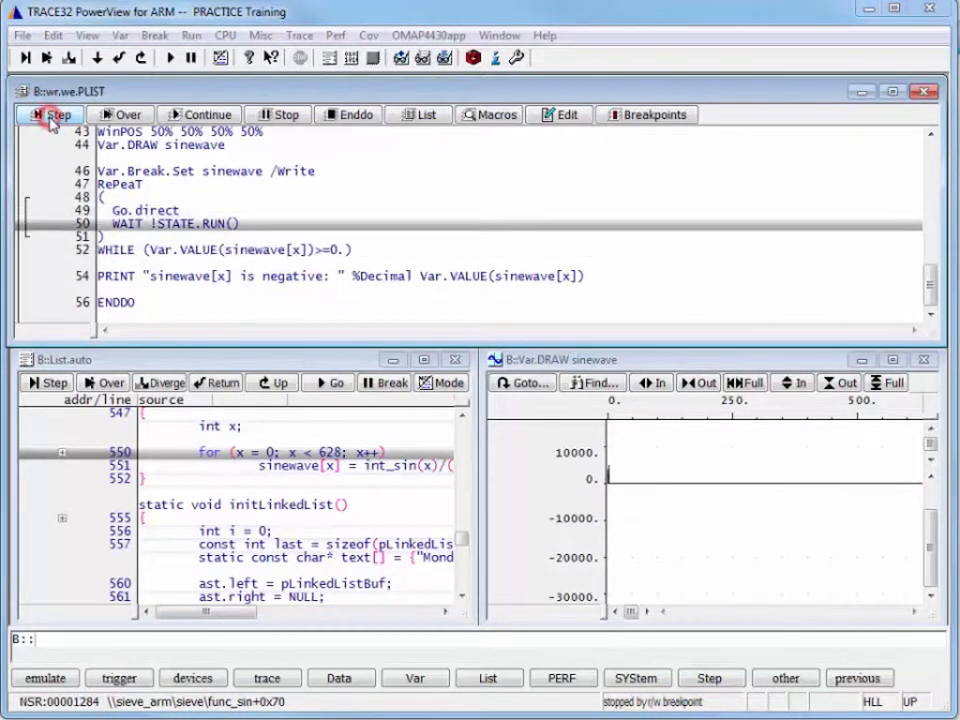
left_click(48, 114)
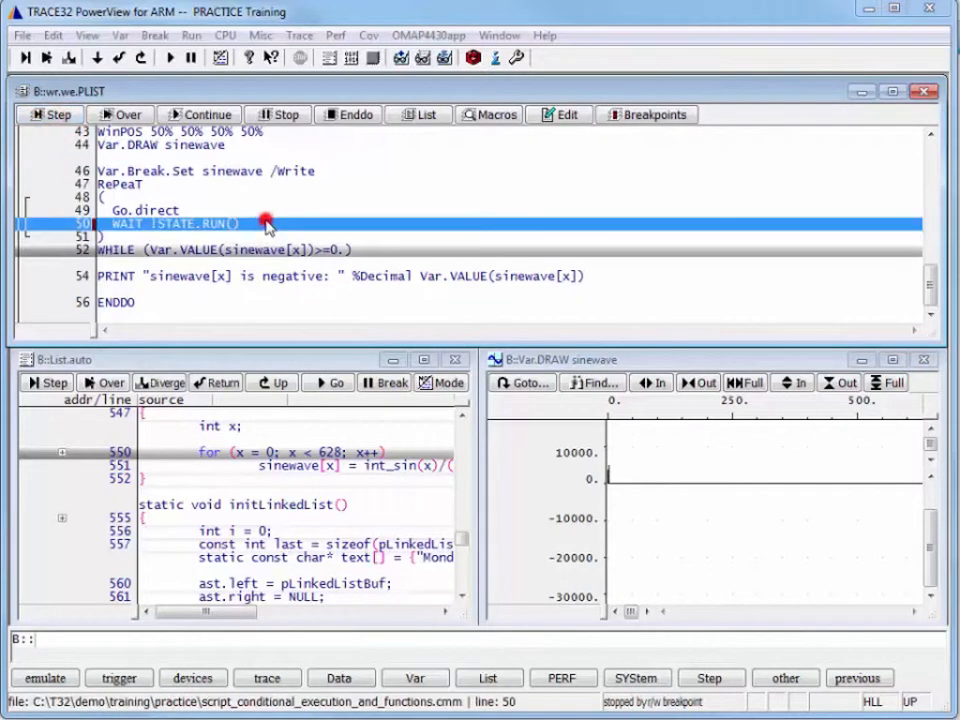
Step: Continue the loop, fit the sinewave plot to full view, and step the script to its end
left_click(200, 114)
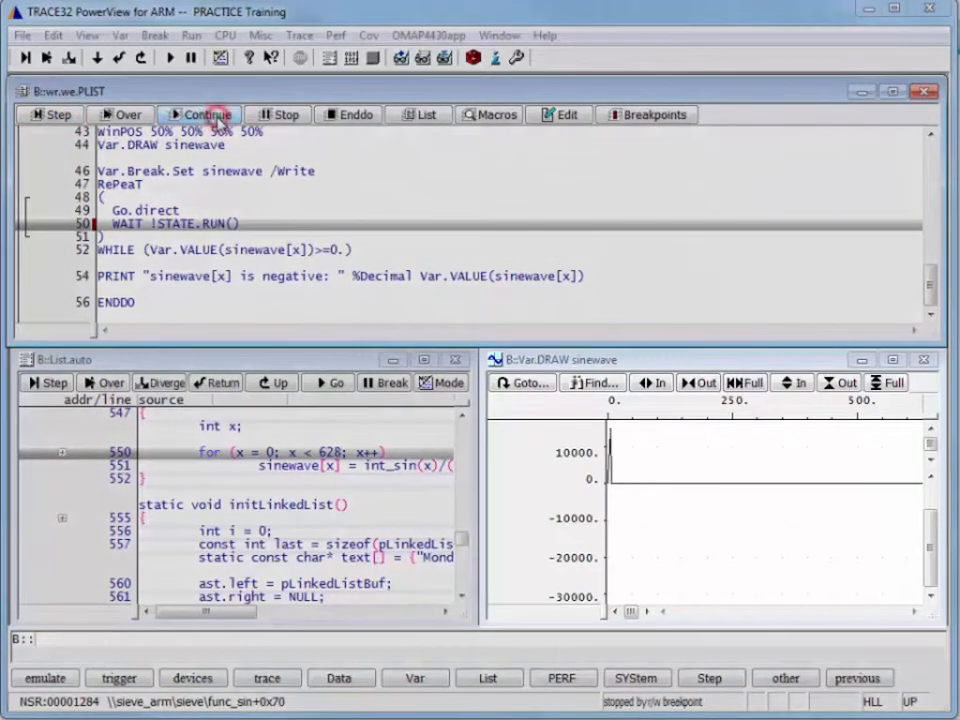
left_click(210, 114)
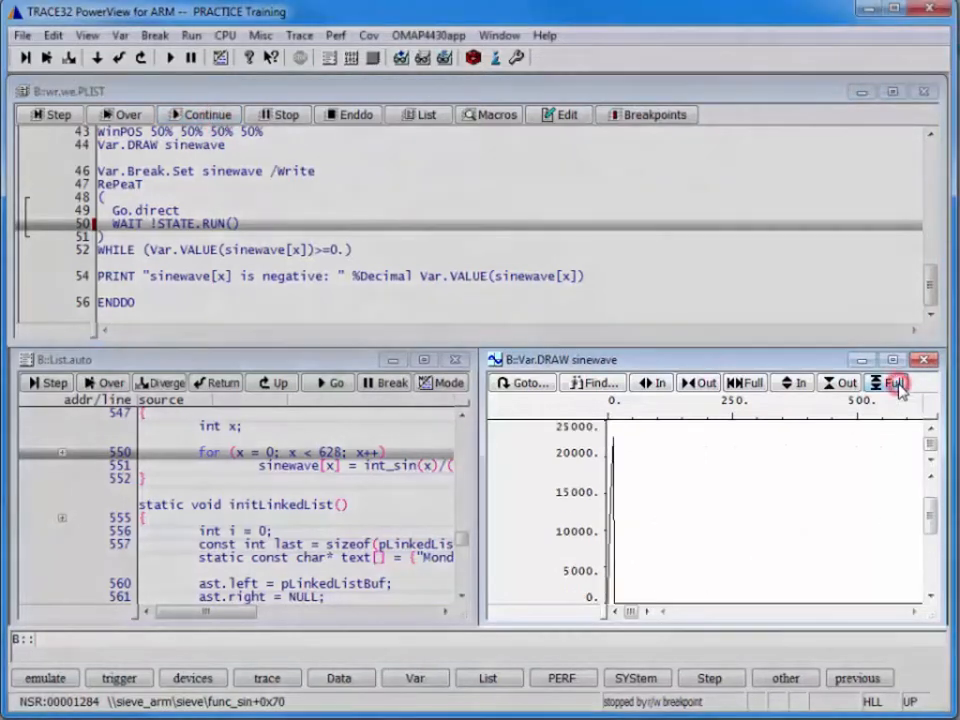
left_click(900, 382)
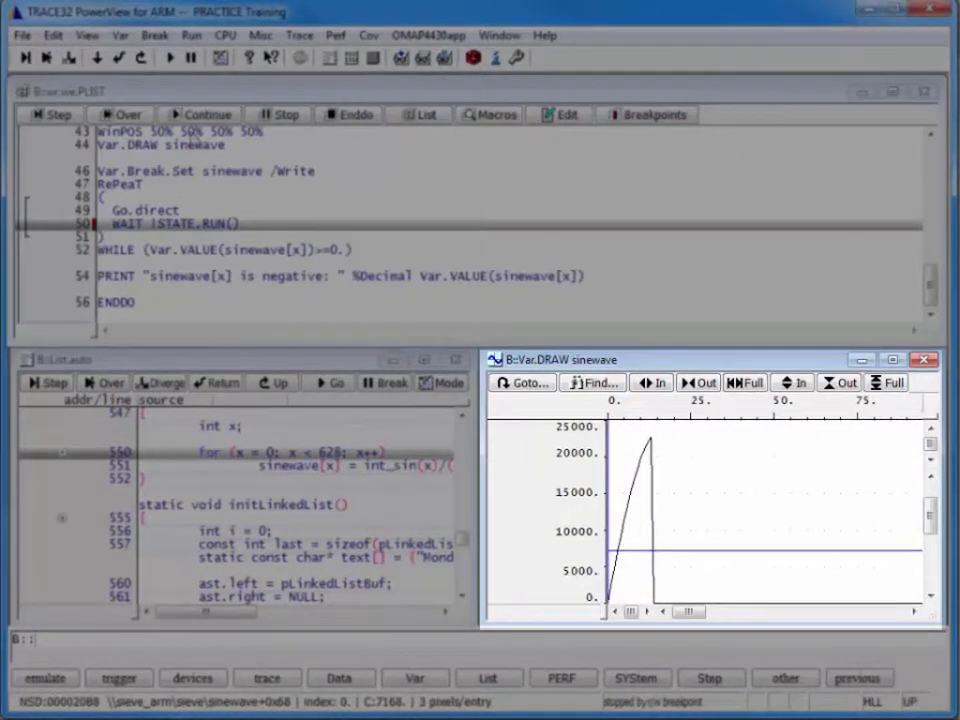
left_click(204, 114)
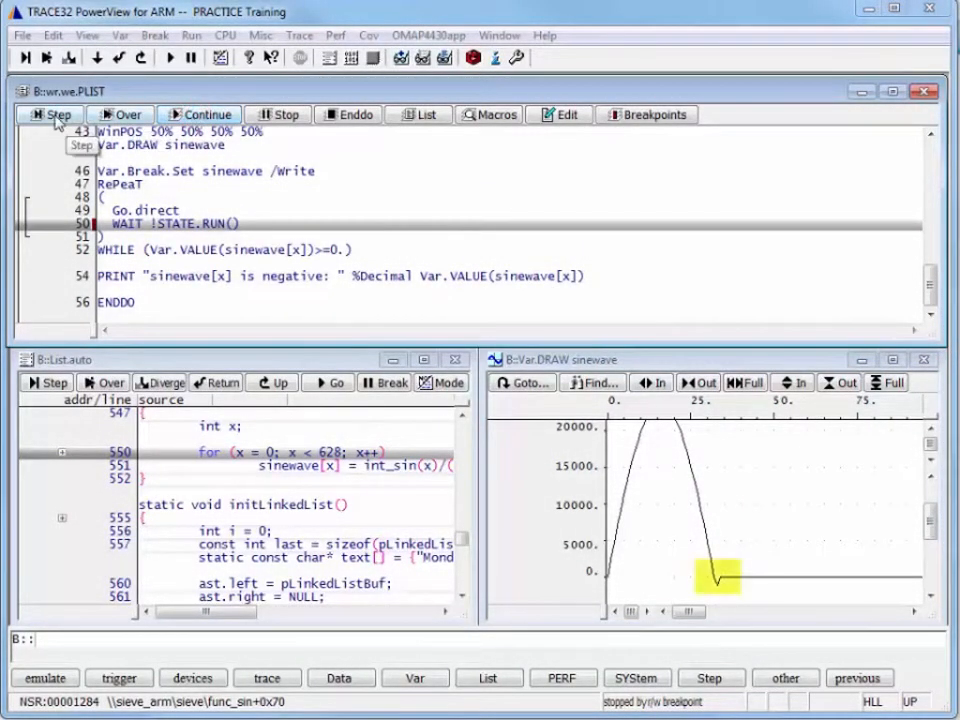
left_click(52, 114)
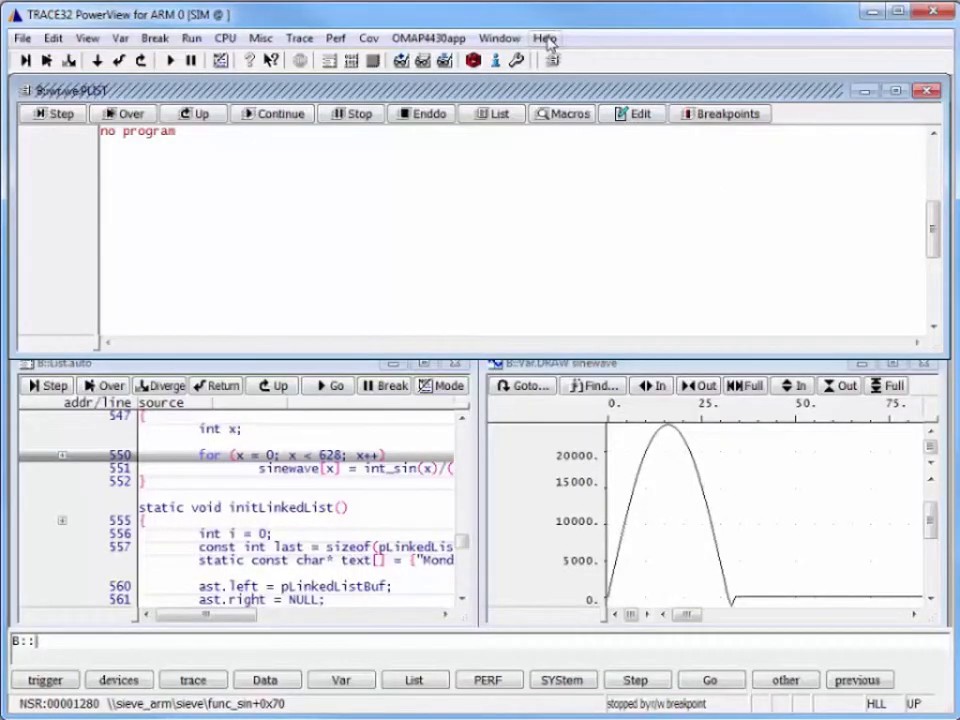
Step: Search the help index, functions only, for state.run and select the STATE.RUN entry
left_click(544, 38)
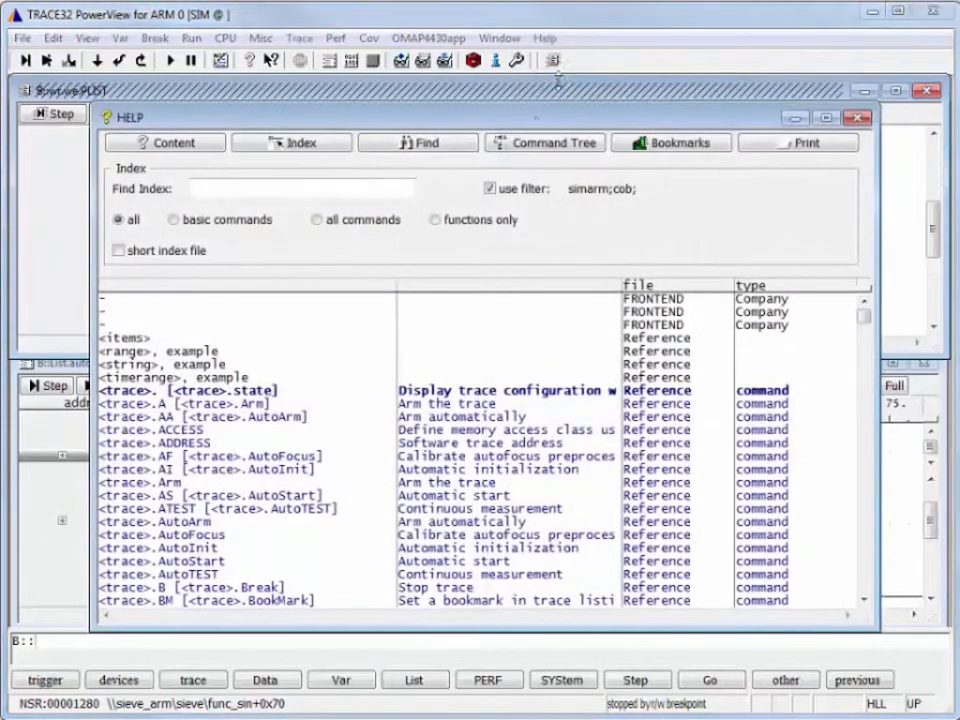
left_click(430, 220)
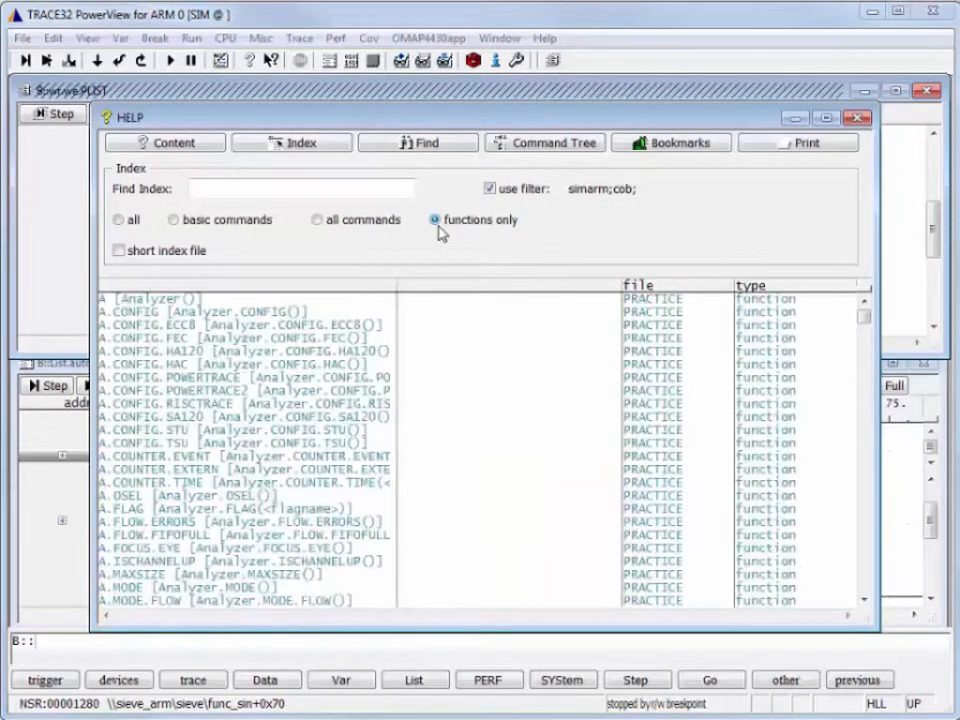
left_click(300, 188)
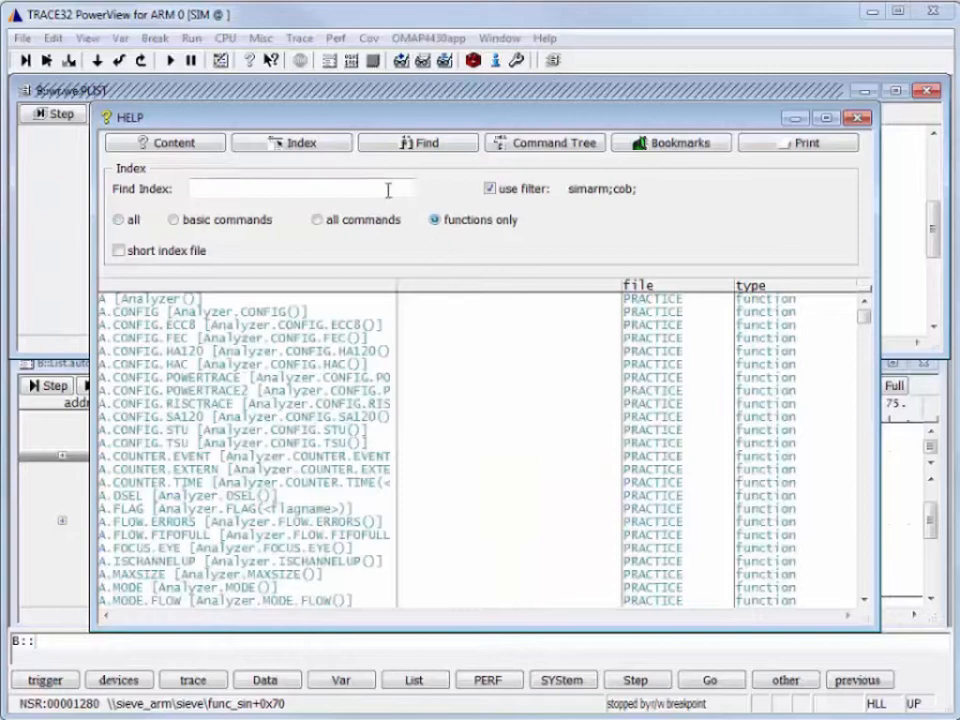
type("state.run")
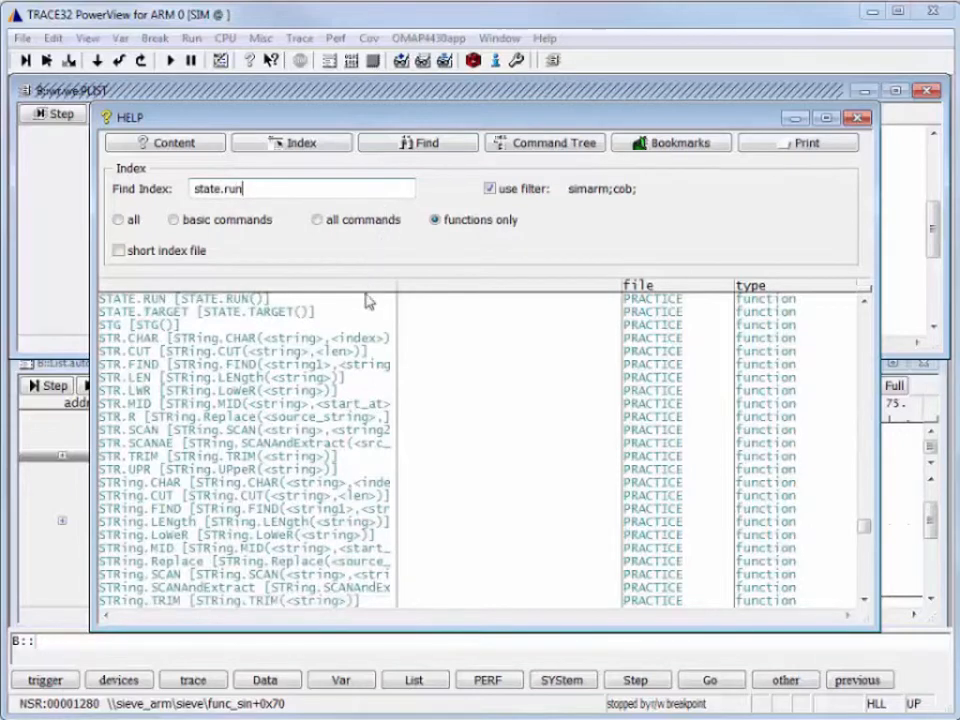
left_click(180, 298)
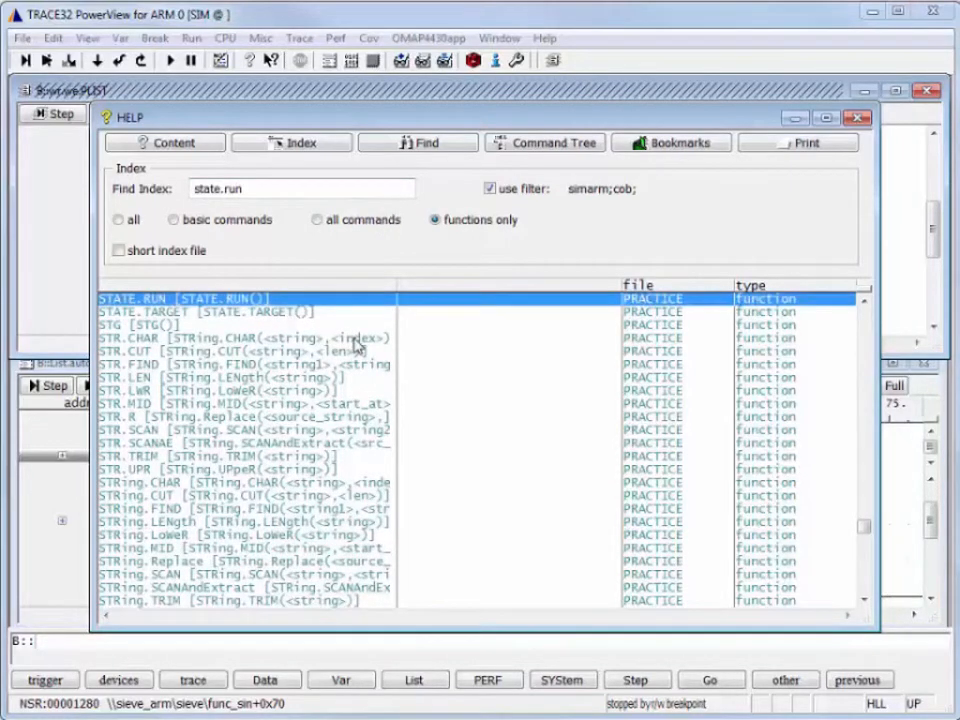